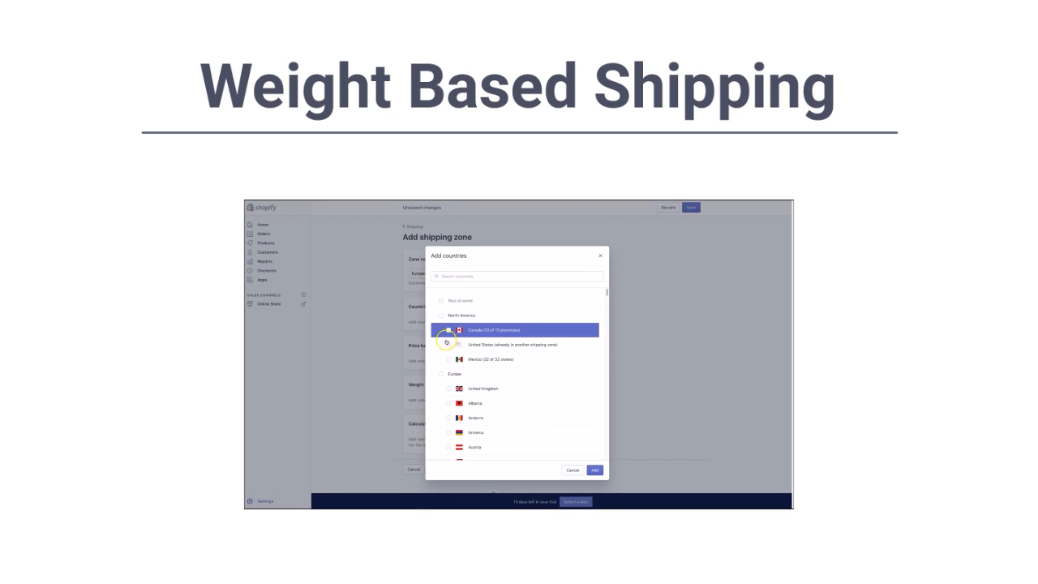
Add a country to the Europe shipping zone and begin a new named shipping rate.
click(593, 467)
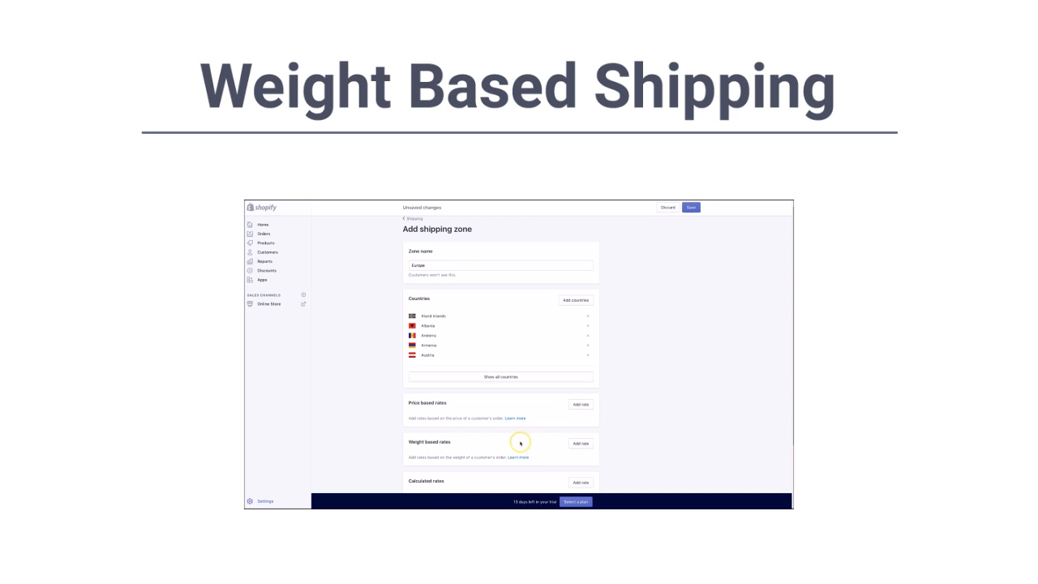
click(581, 405)
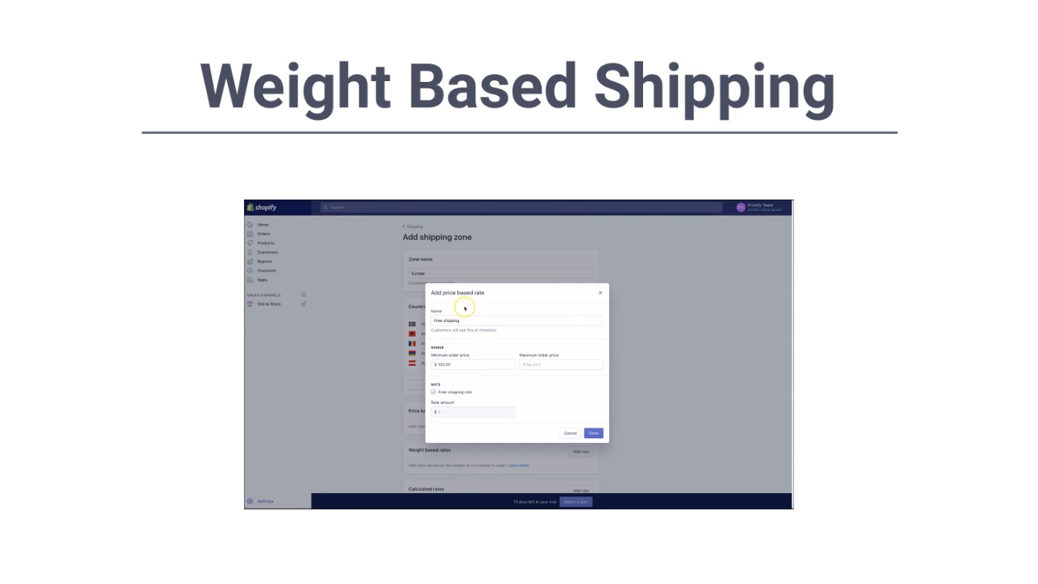
click(597, 433)
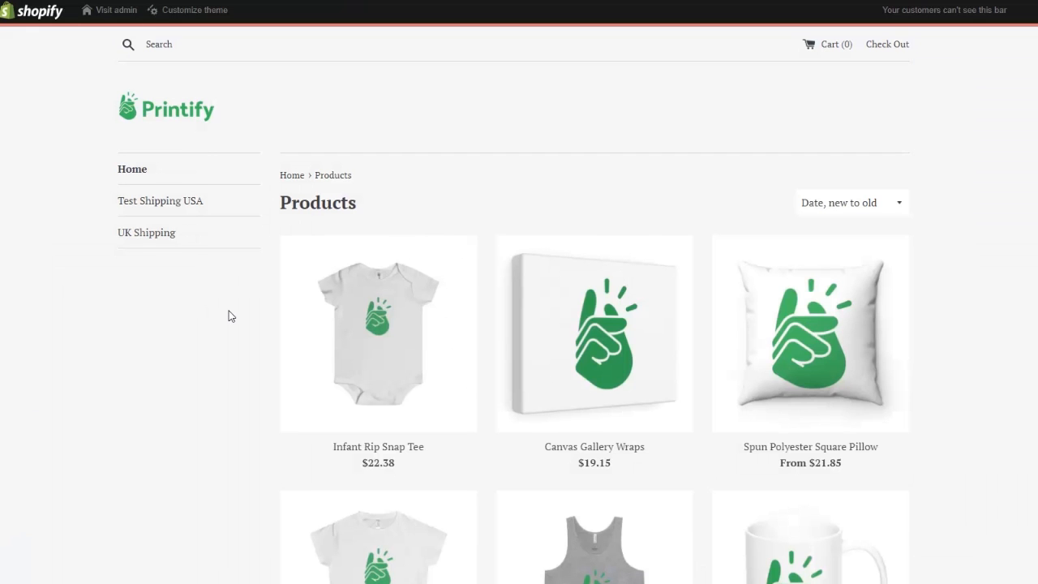
mouse_move(323, 321)
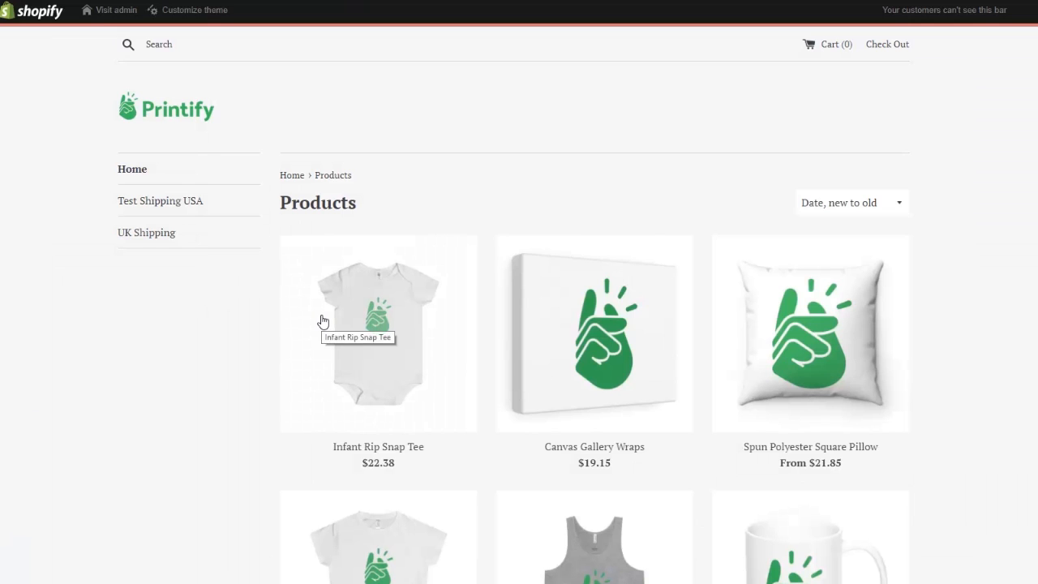
Add one black 12m Infant Rip Snap Tee ($22.38) to the cart from its product page.
click(378, 334)
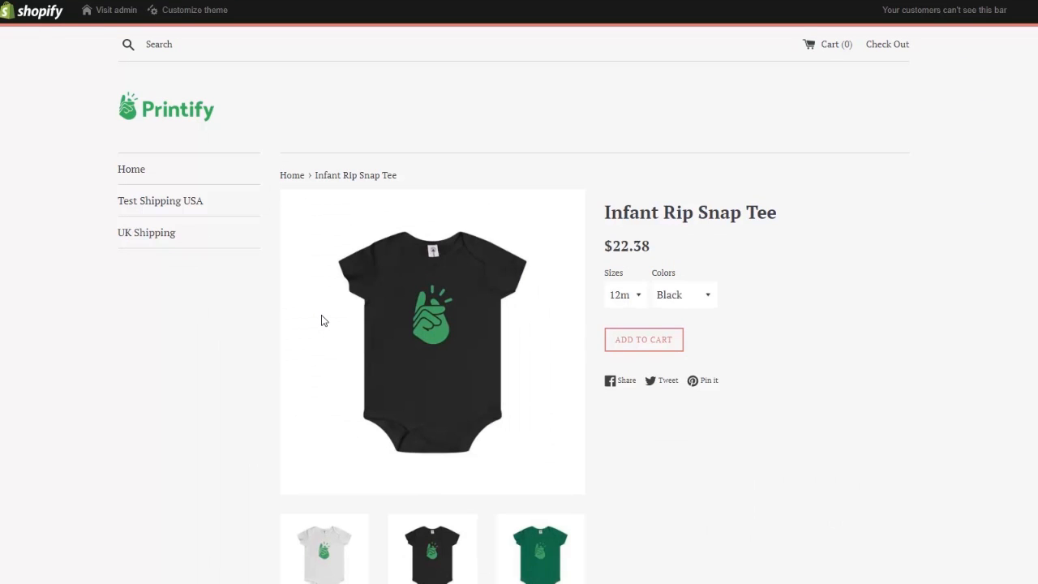
mouse_move(624, 344)
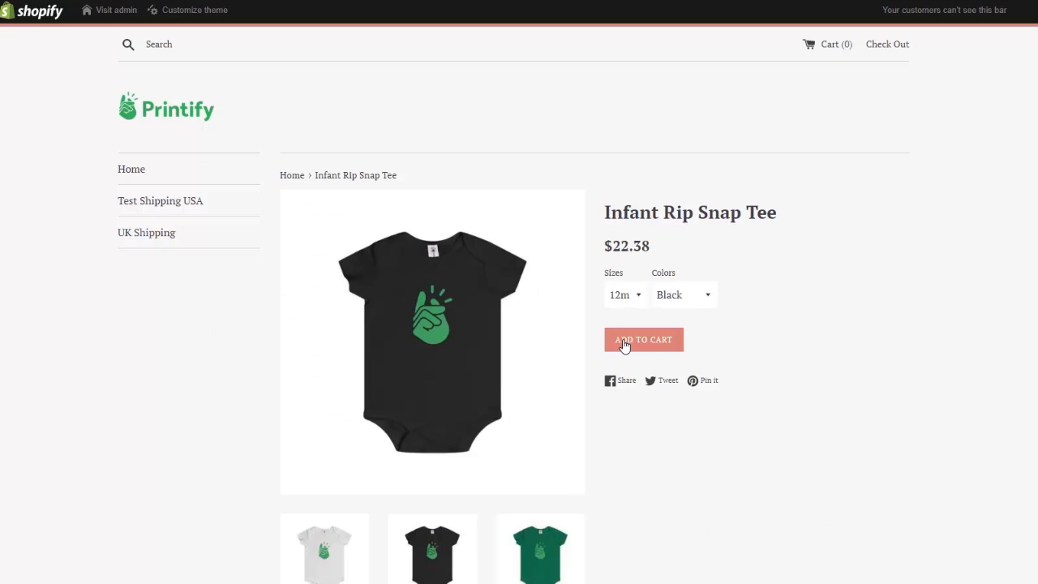
click(642, 338)
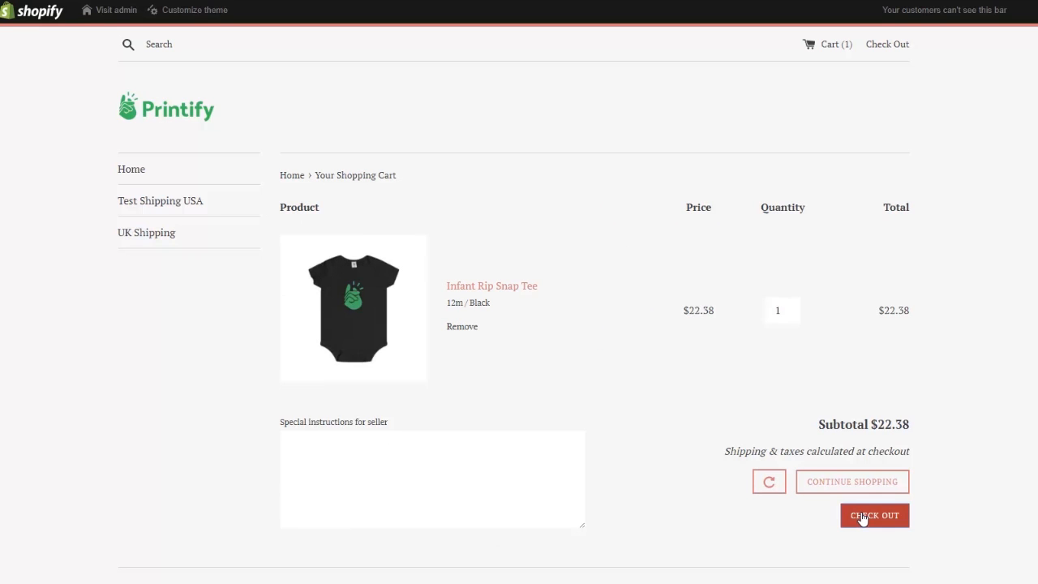
Raise the cart to four tees and check out to the Shipping step showing $10.00 Standard shipping.
click(874, 516)
text(4)
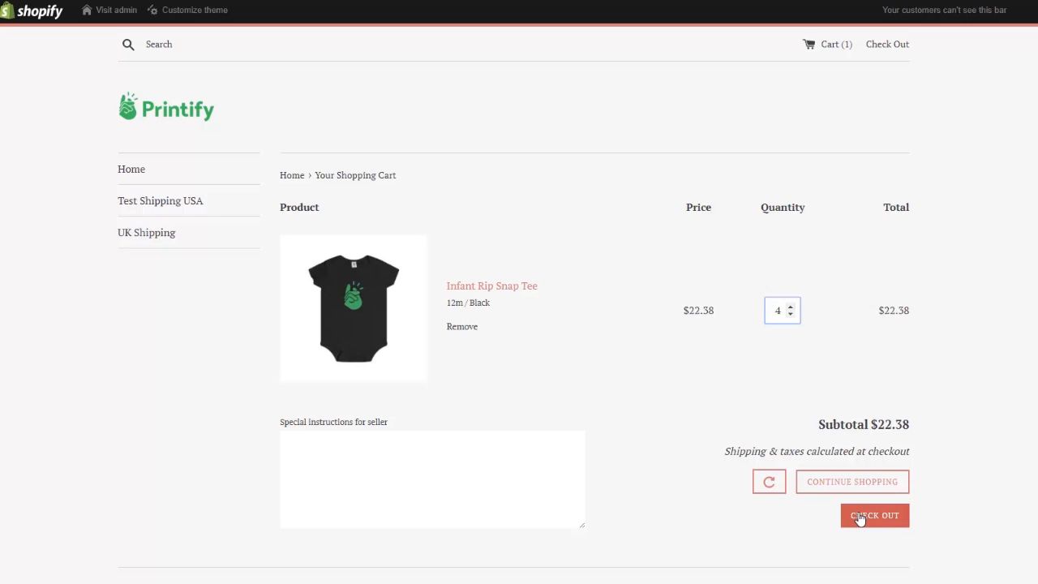
click(873, 516)
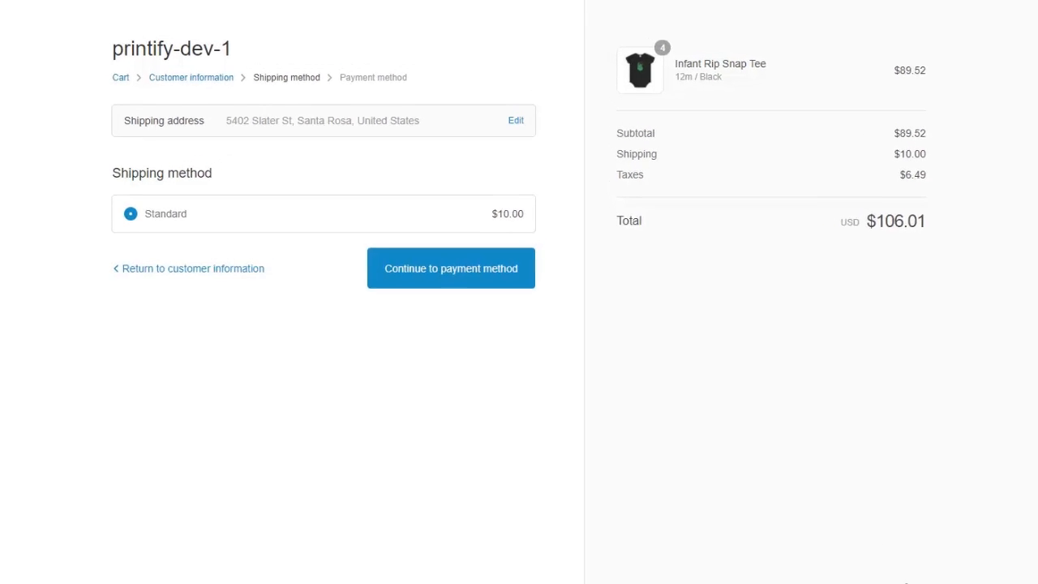